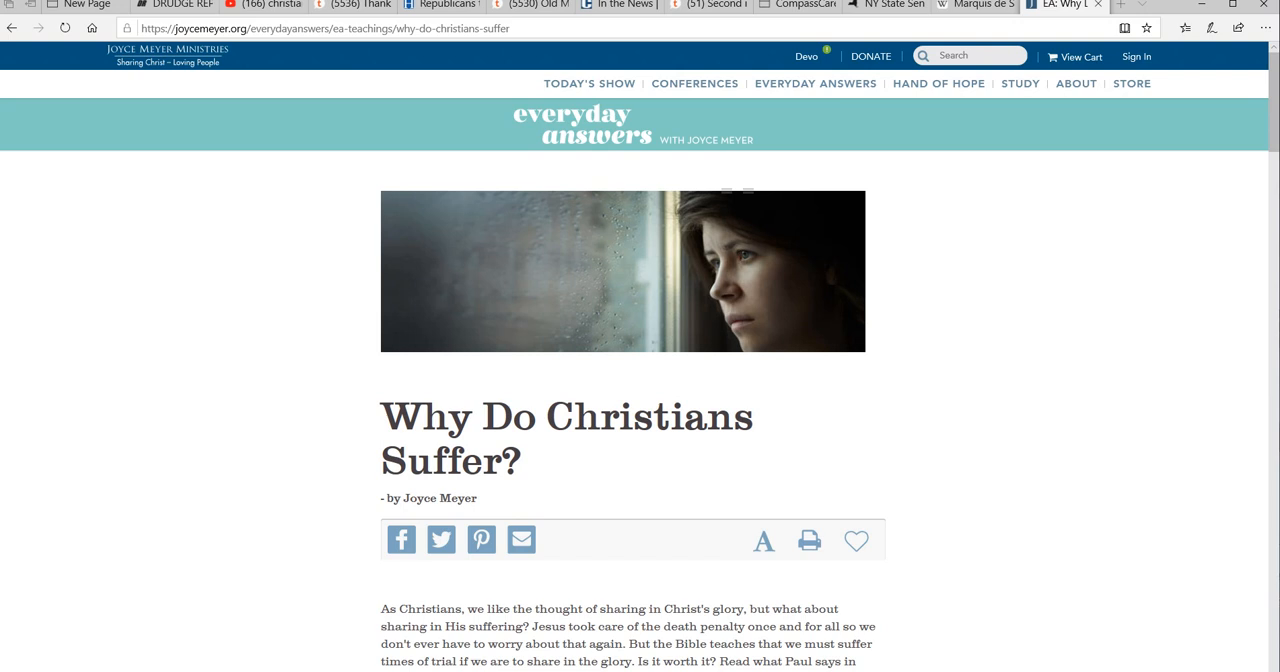
# - Bring the introduction of the Why Do Christians Suffer? article into view
pyautogui.scroll(-3)
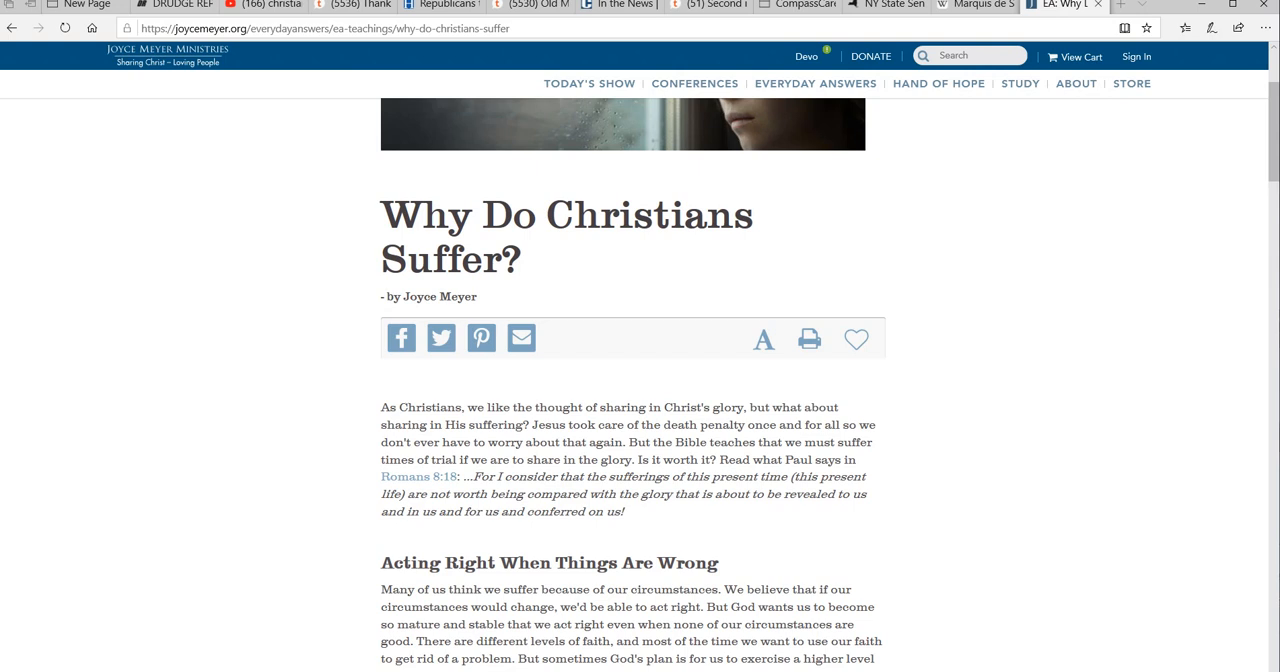
# - Switch to the Marquis de Sade Wikipedia article tab
pyautogui.click(970, 4)
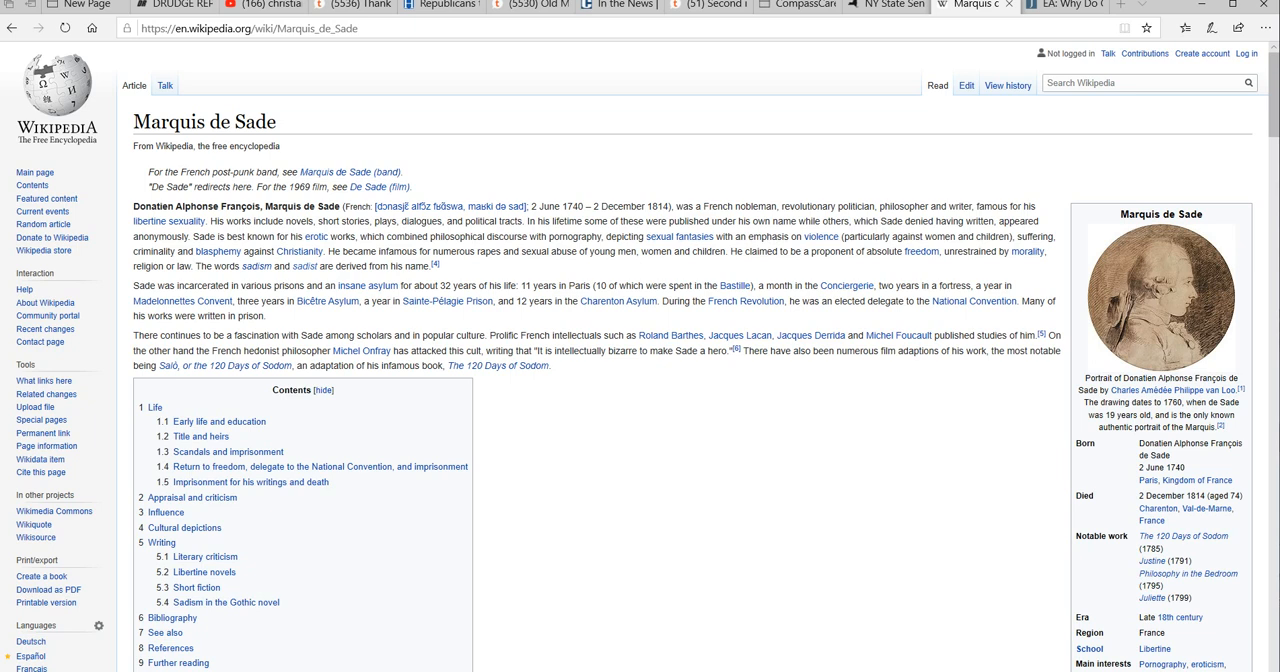
# - View the Bing masochism definition results, then the YouTube 'christian suffering' results
pyautogui.click(1064, 4)
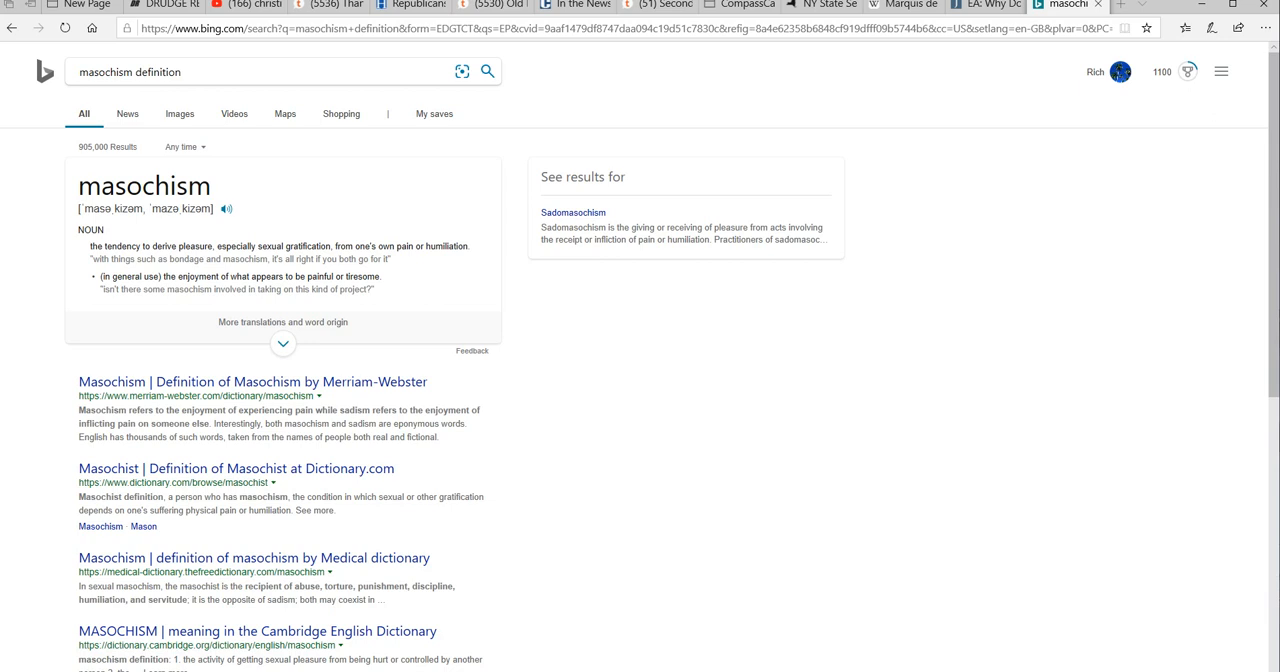
pyautogui.click(244, 4)
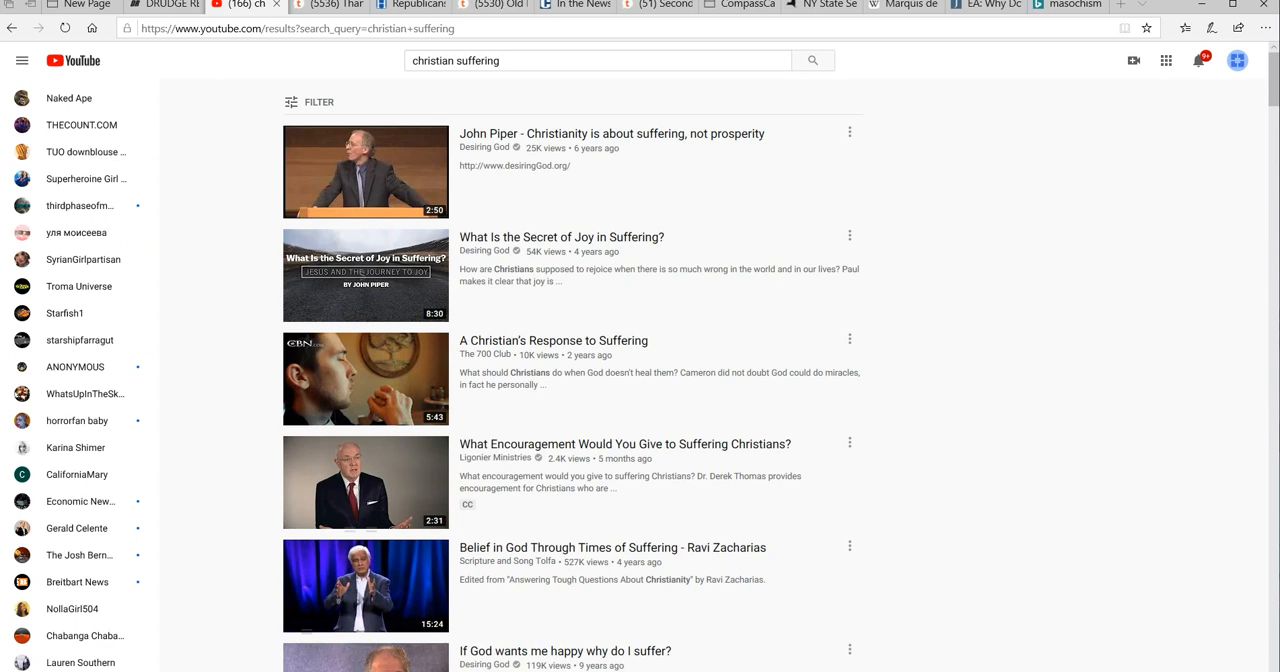